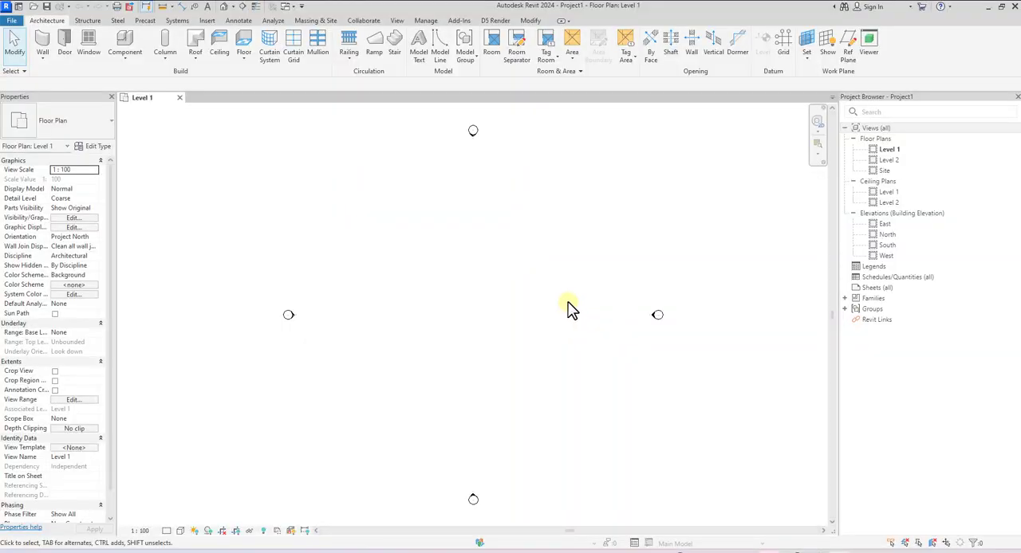
mouse_move(447, 212)
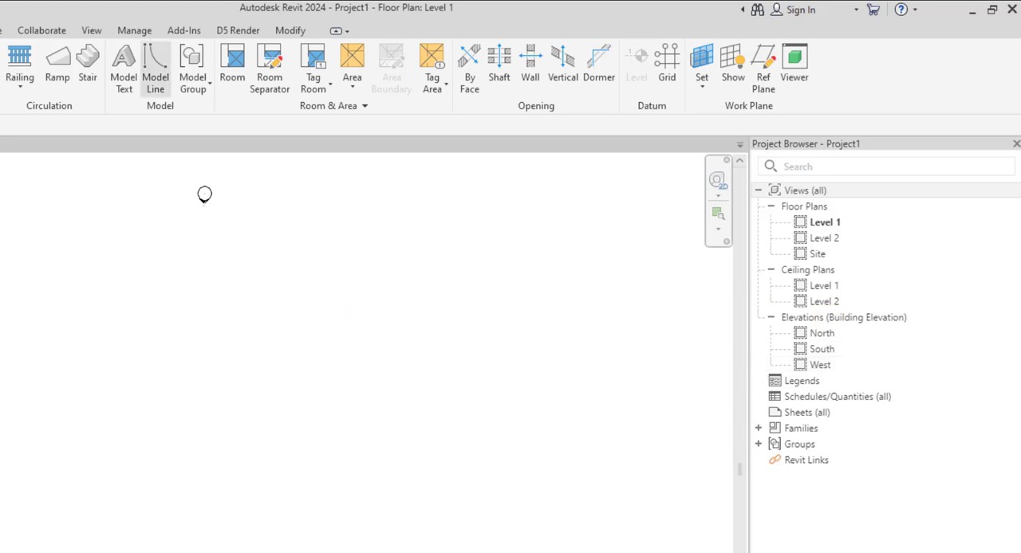
Step: Start the Elevation tool and set its type to Building Elevation for the east side
left_click(91, 30)
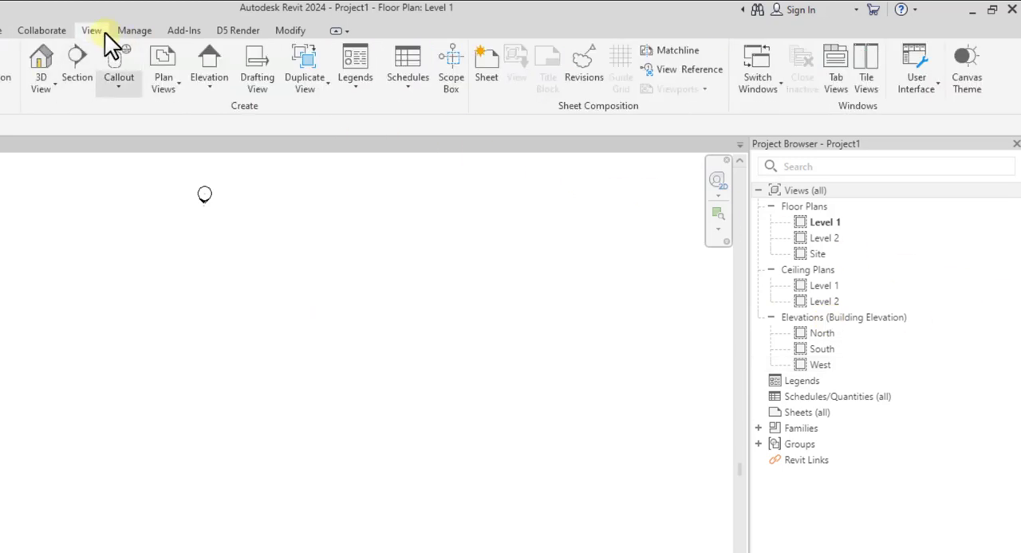
left_click(209, 68)
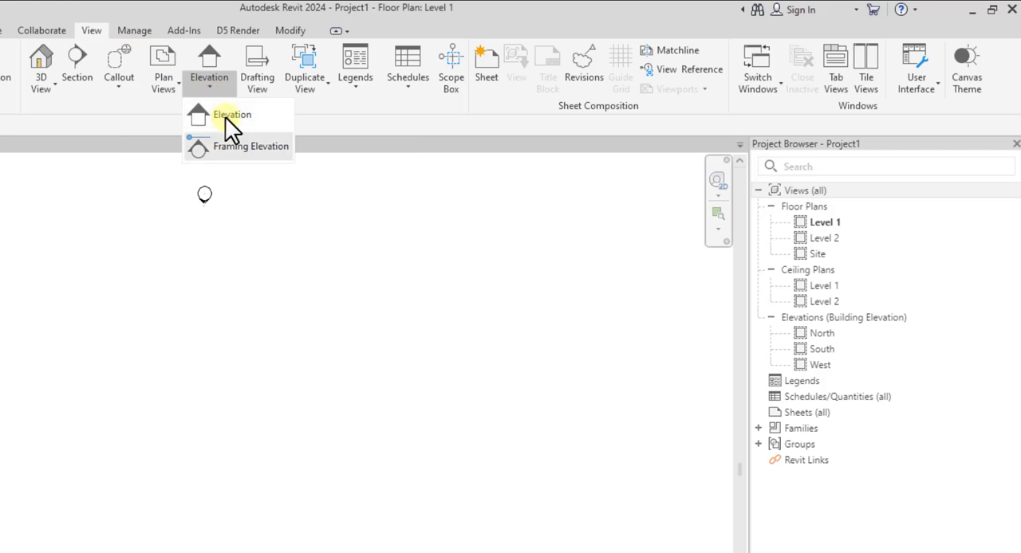
left_click(232, 114)
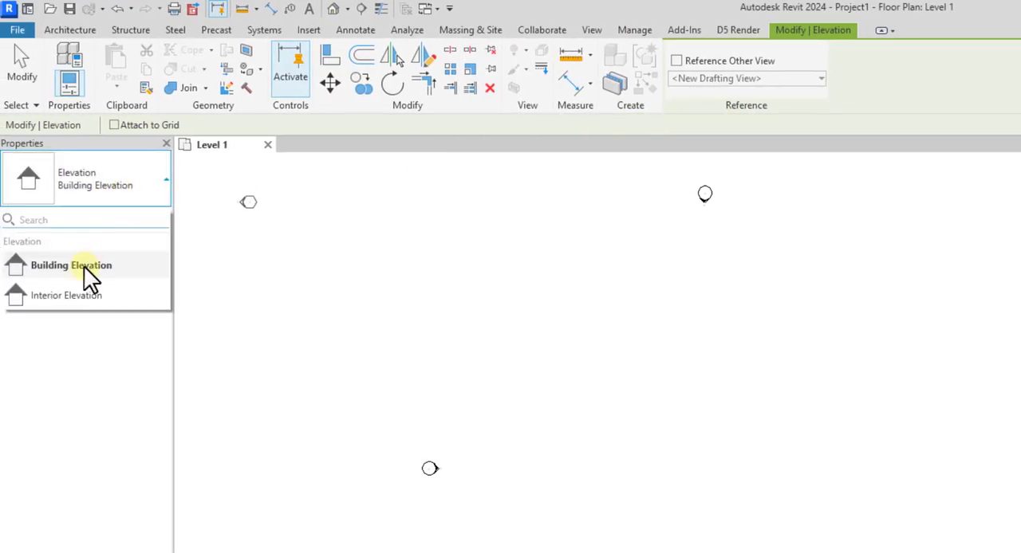
left_click(71, 265)
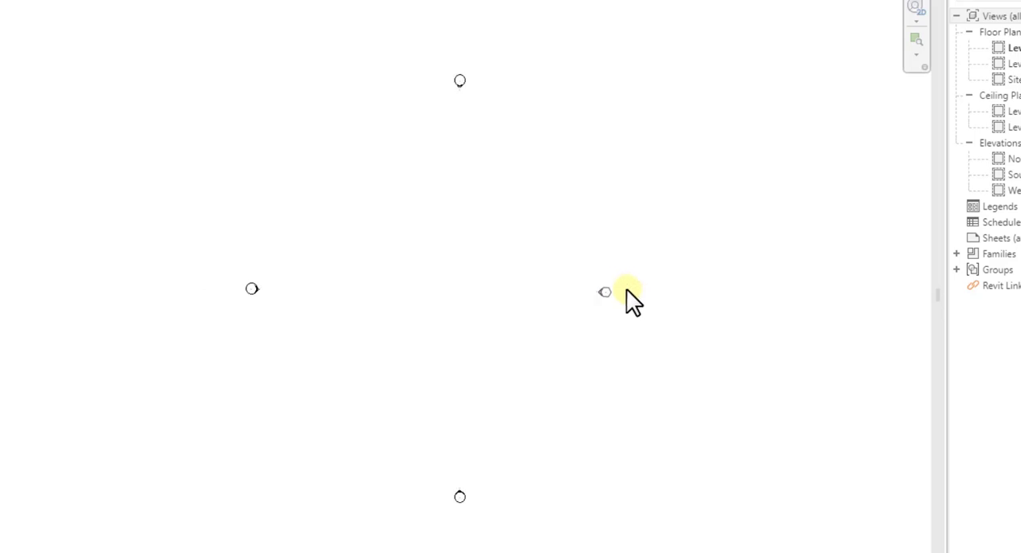
mouse_move(656, 299)
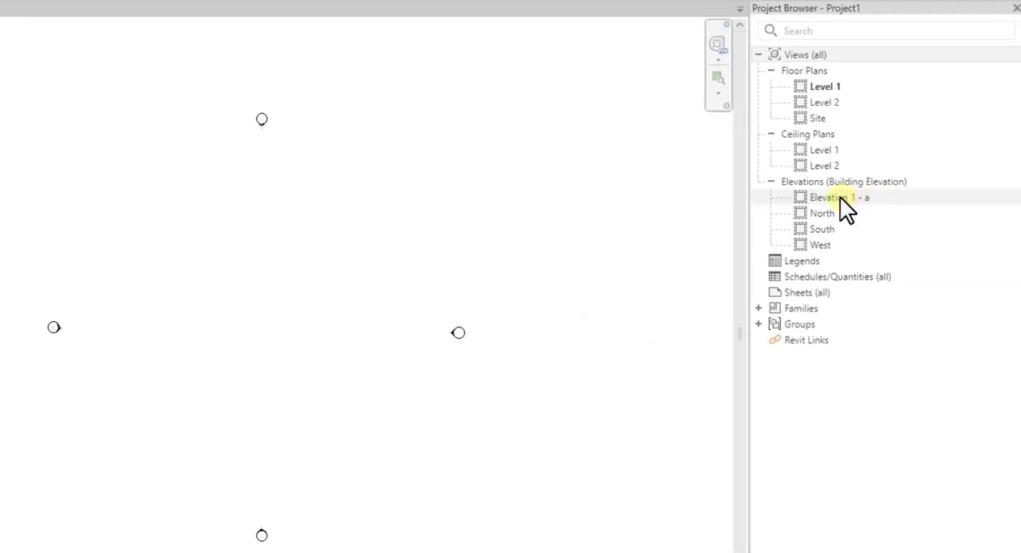
Step: Rename the view 'Elevation 1 - a' to 'East' in the Project Browser
left_click(831, 197)
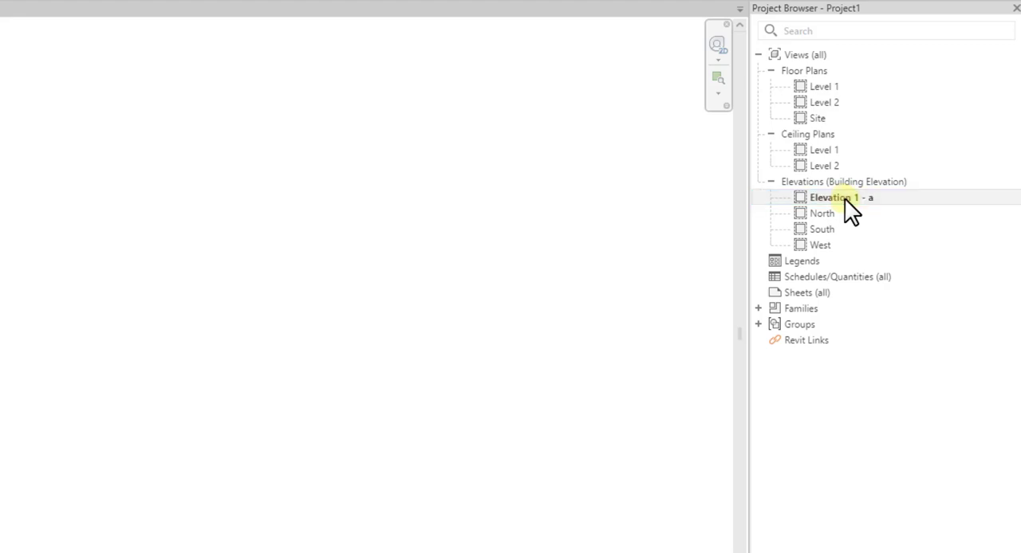
left_click(833, 197)
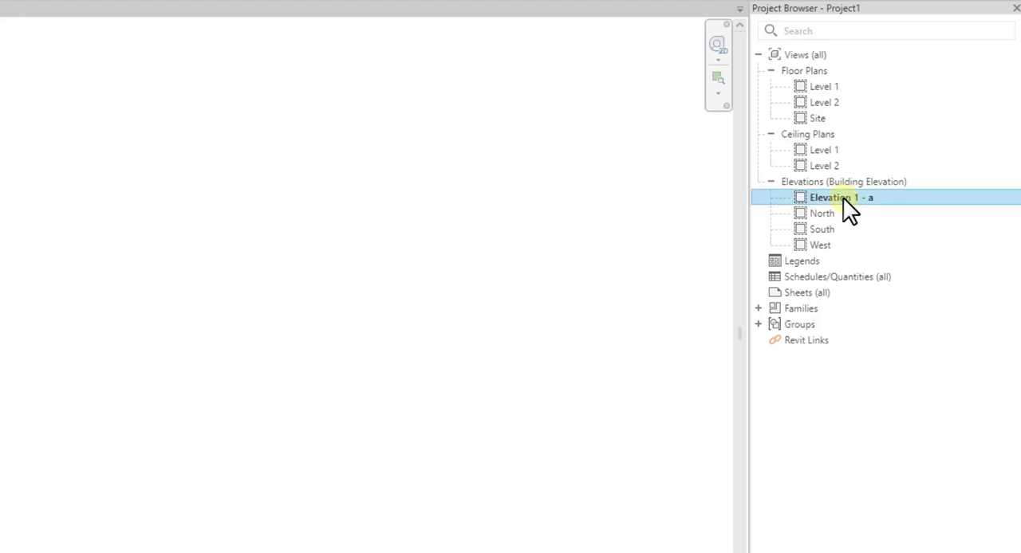
double_click(838, 197)
type("East")
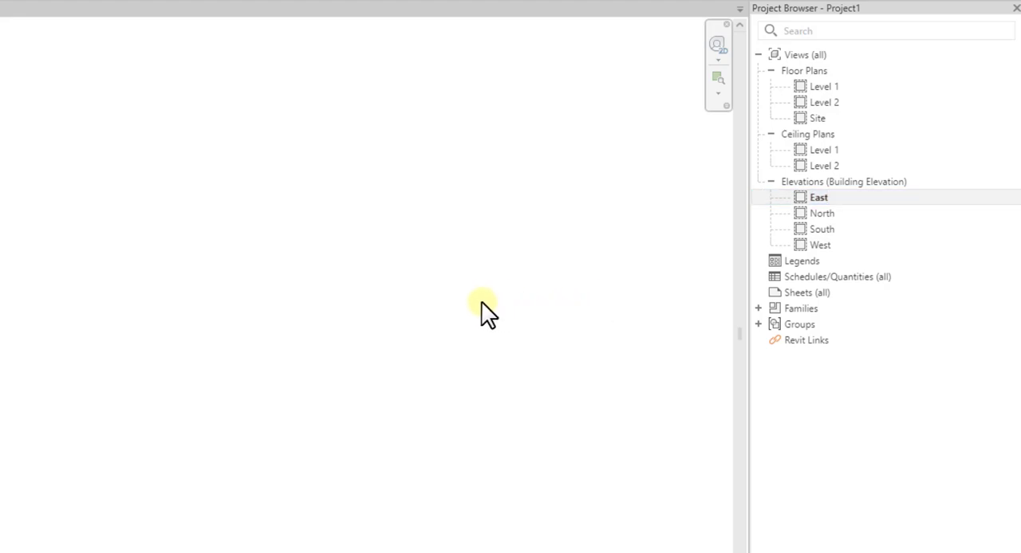
left_click(823, 86)
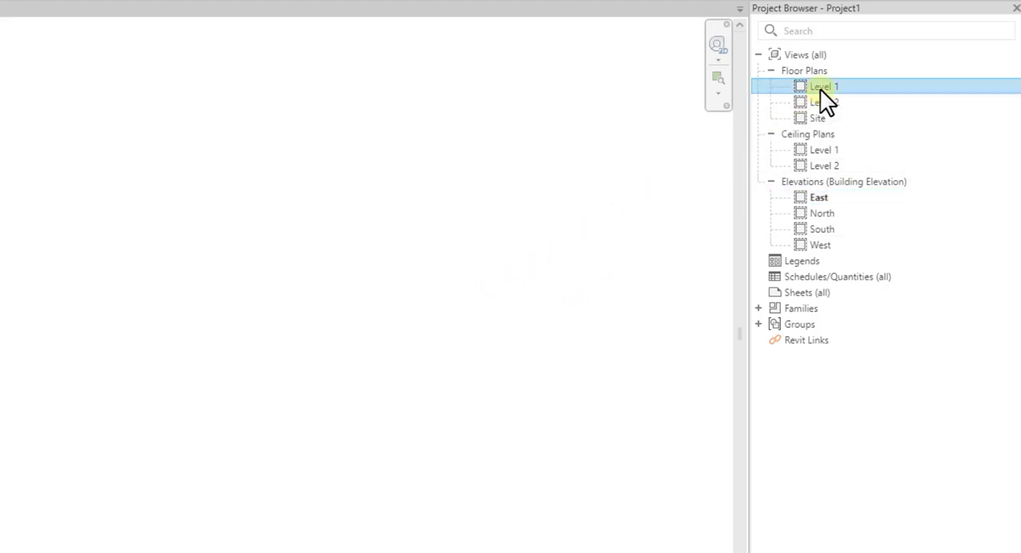
Step: Open the Level 1 floor plan, then open the East elevation view
double_click(823, 86)
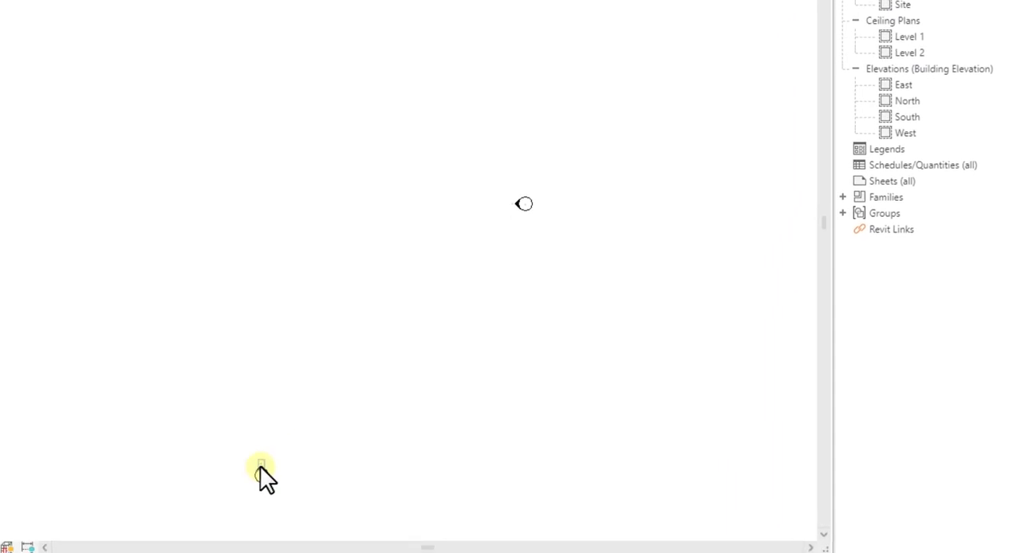
double_click(906, 117)
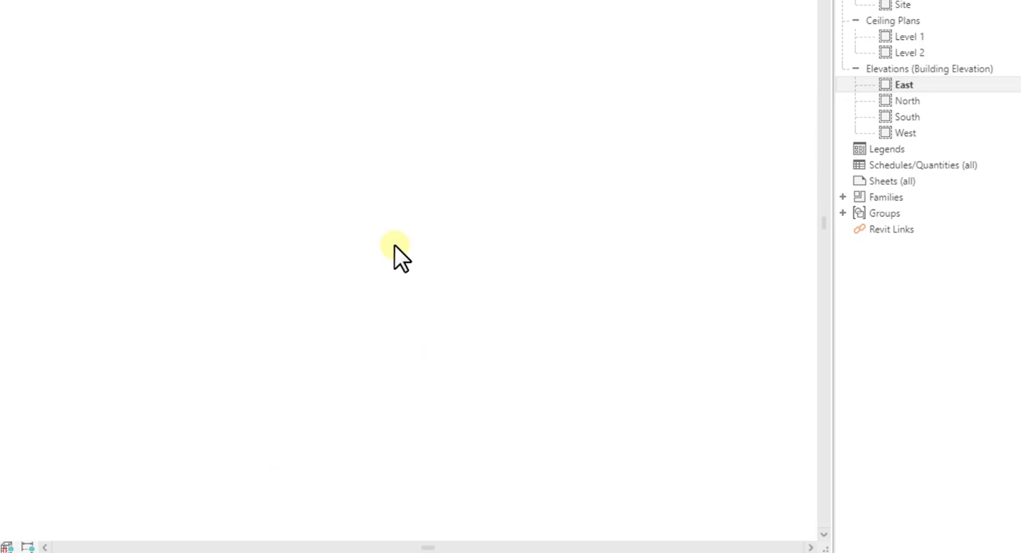
mouse_move(478, 223)
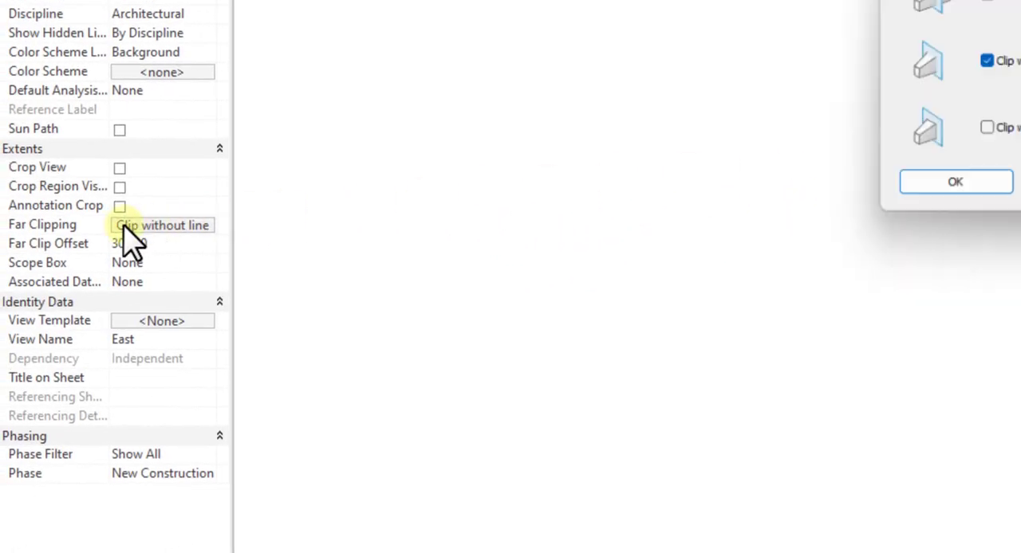
Step: Open the East elevation's Far Clipping setting to switch it to No clip
left_click(164, 225)
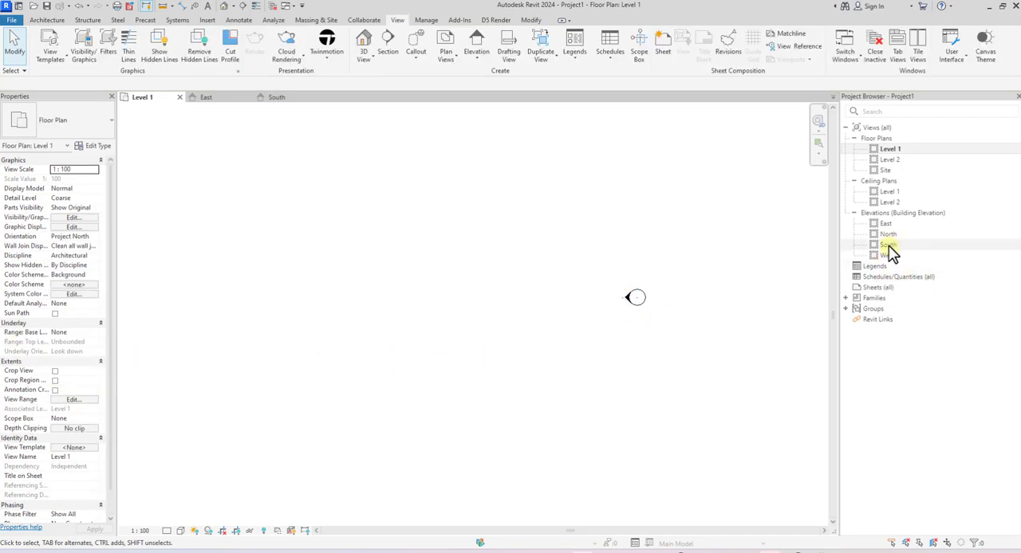
Step: Open the East, South and West elevations to compare their Level 1 and Level 2
double_click(885, 223)
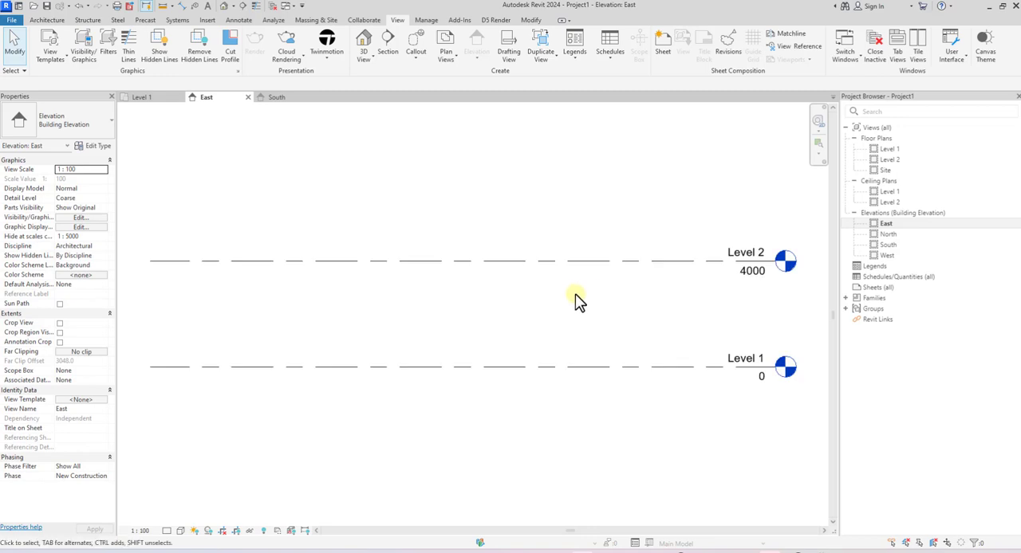
mouse_move(511, 352)
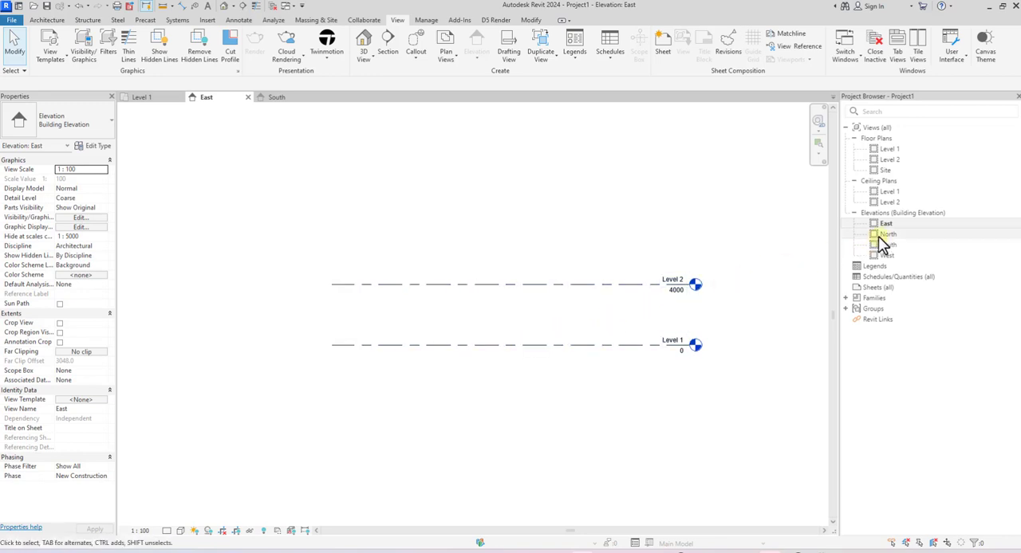
double_click(887, 245)
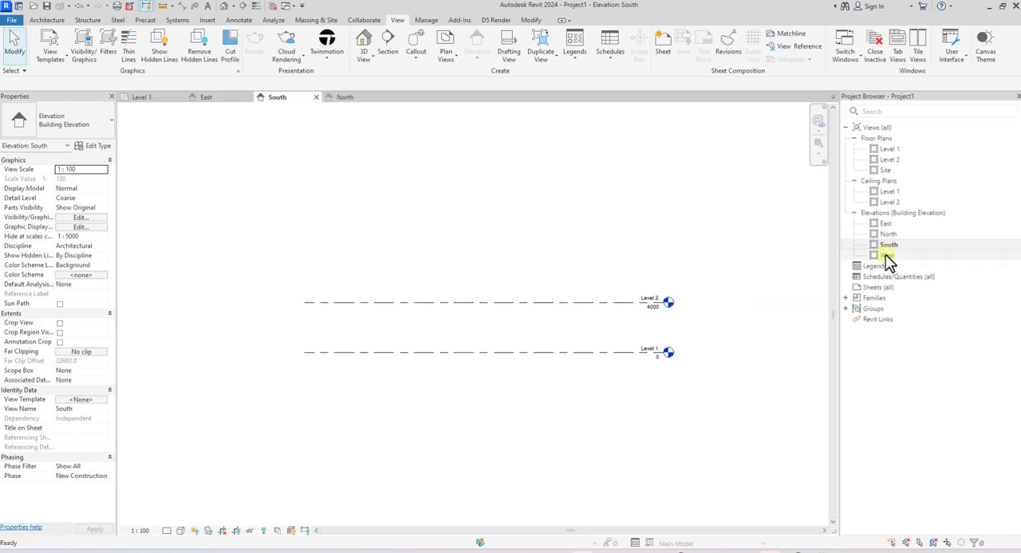
double_click(887, 255)
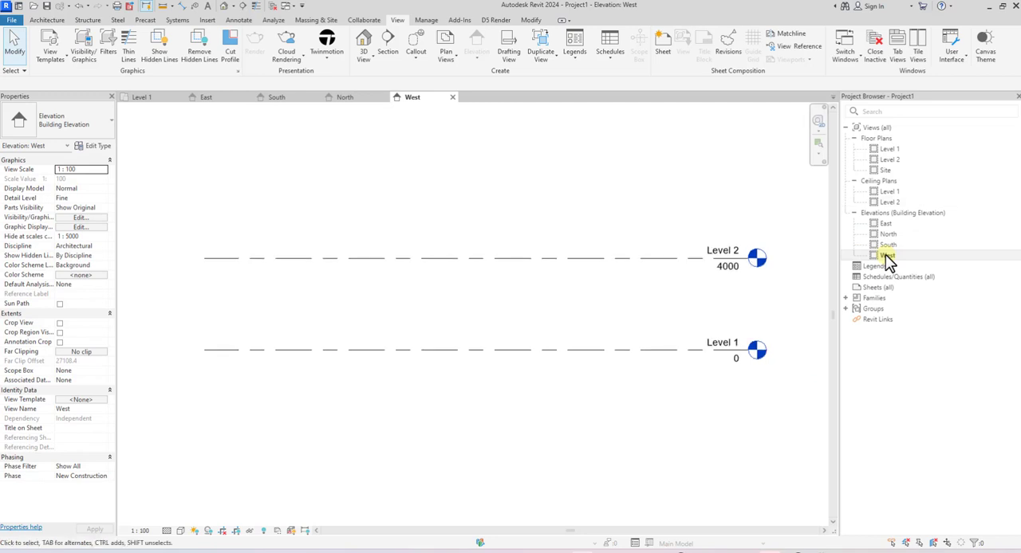
mouse_move(906, 256)
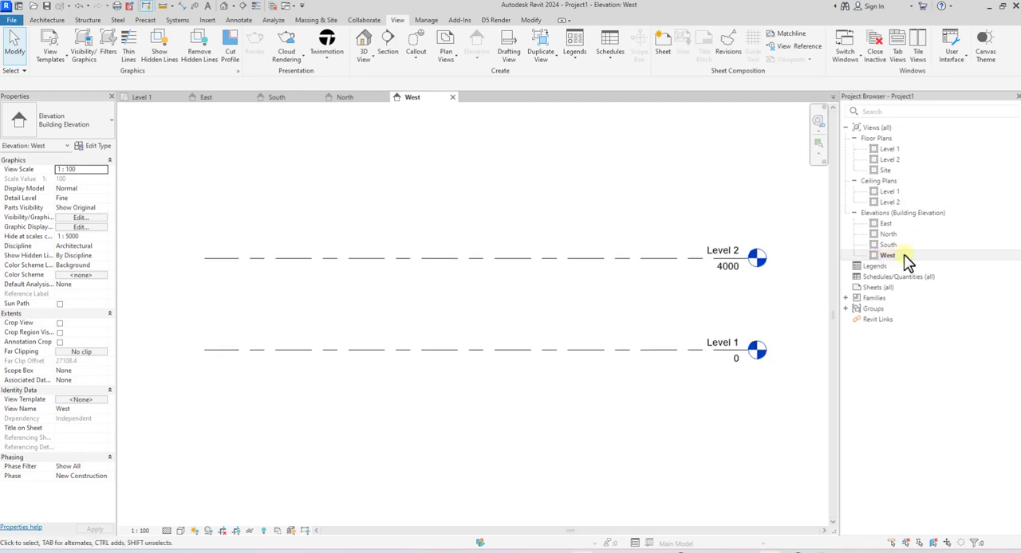